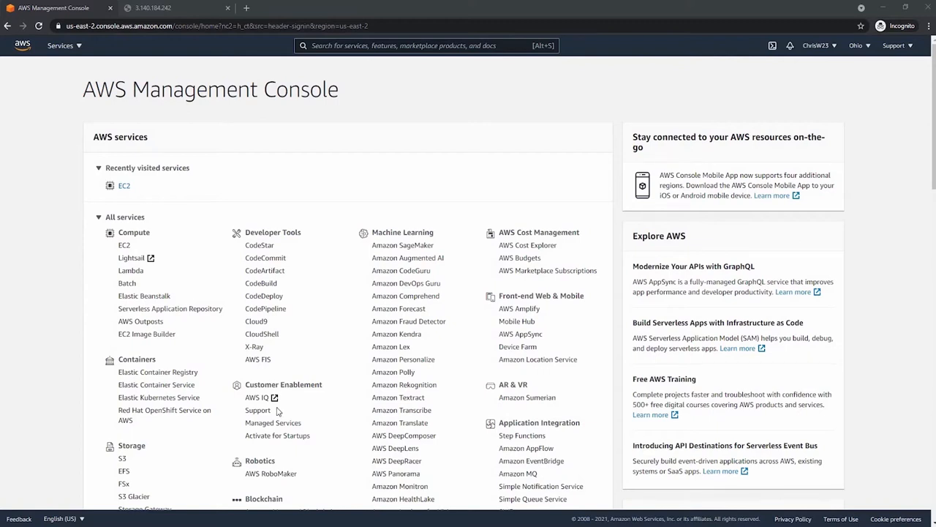
pyautogui.moveTo(187, 217)
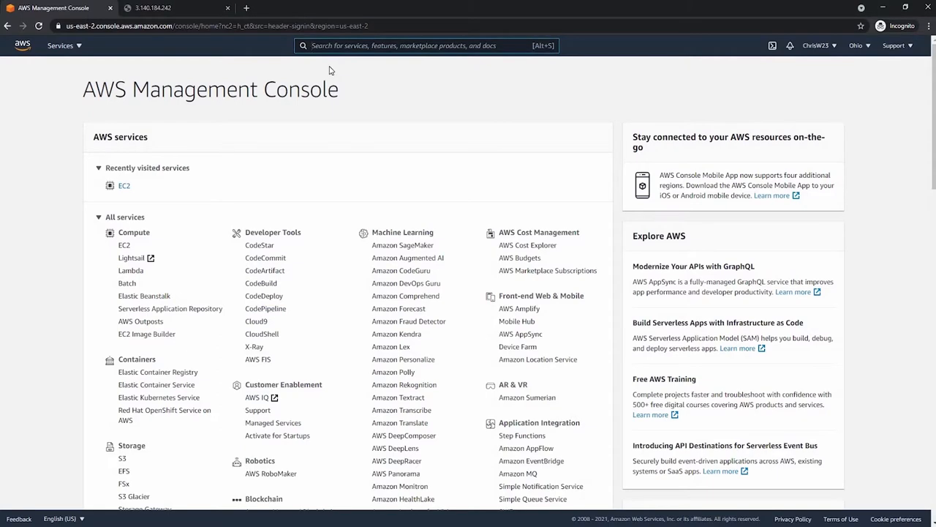
# Search for Ec2 and open the EC2 dashboard's launch options in the Ohio region
pyautogui.write('Ec2')
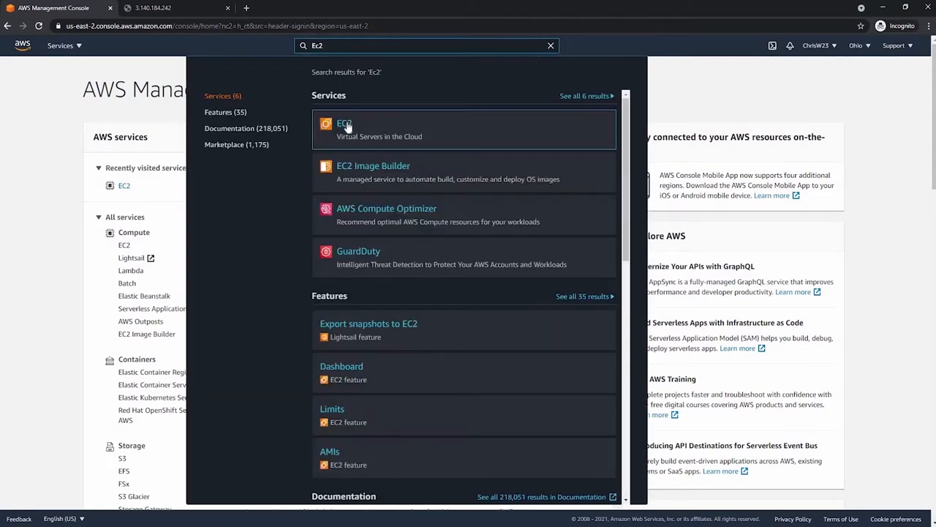
pyautogui.click(343, 125)
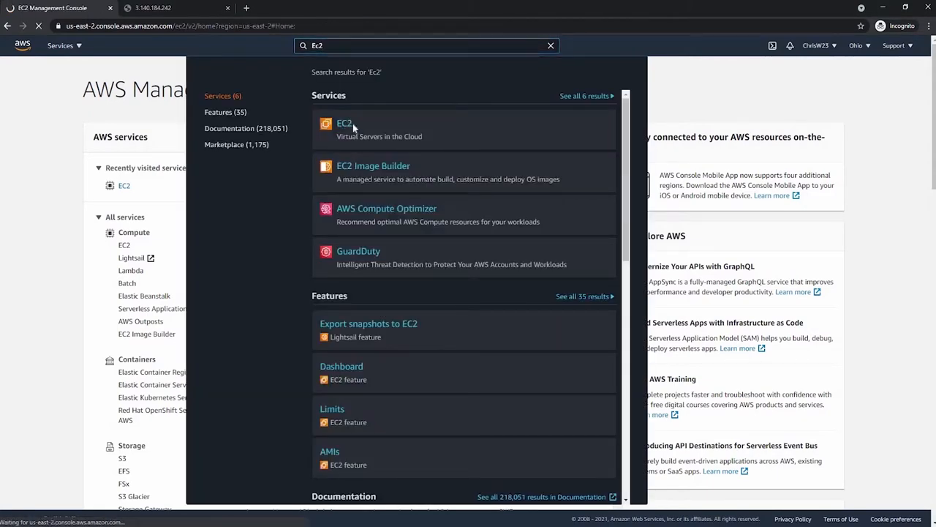
pyautogui.click(345, 123)
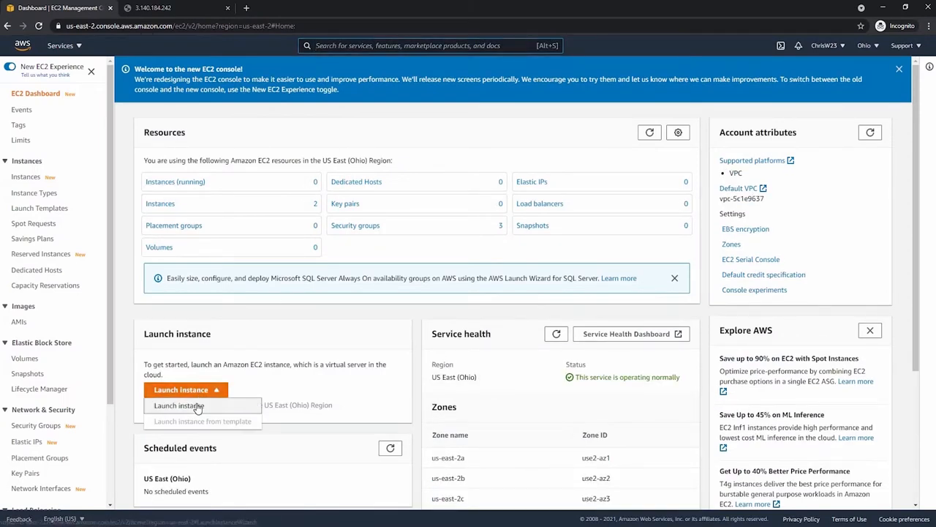
# Start a new launch with the Amazon Linux 2 AMI, keeping the t2.micro instance type
pyautogui.click(178, 405)
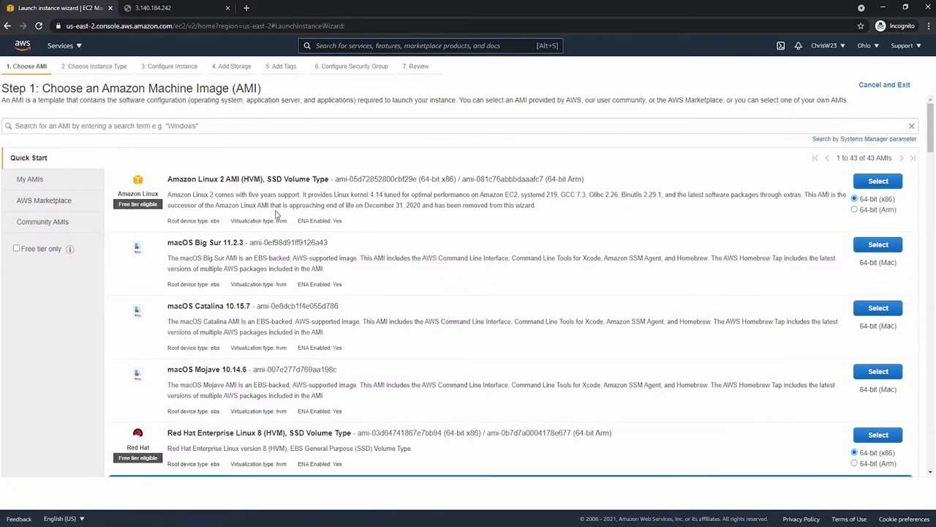
pyautogui.scroll(-3)
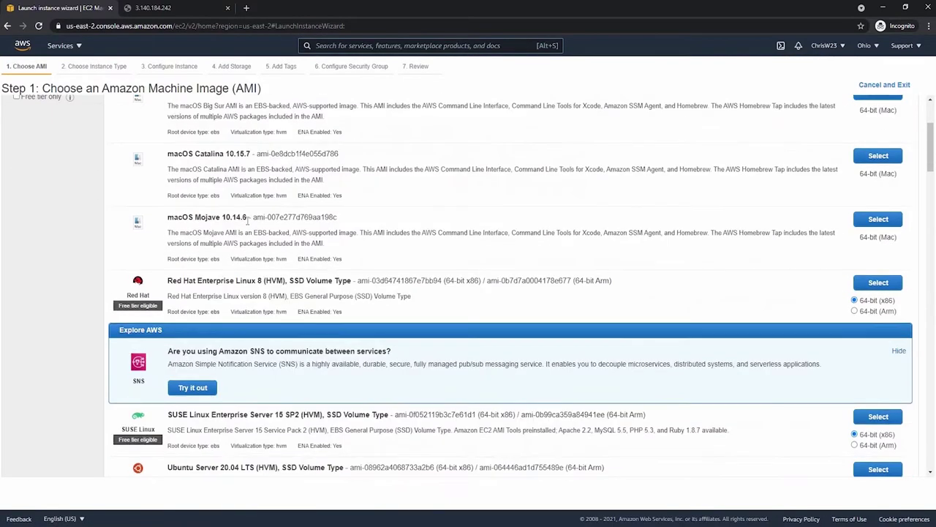
pyautogui.scroll(3)
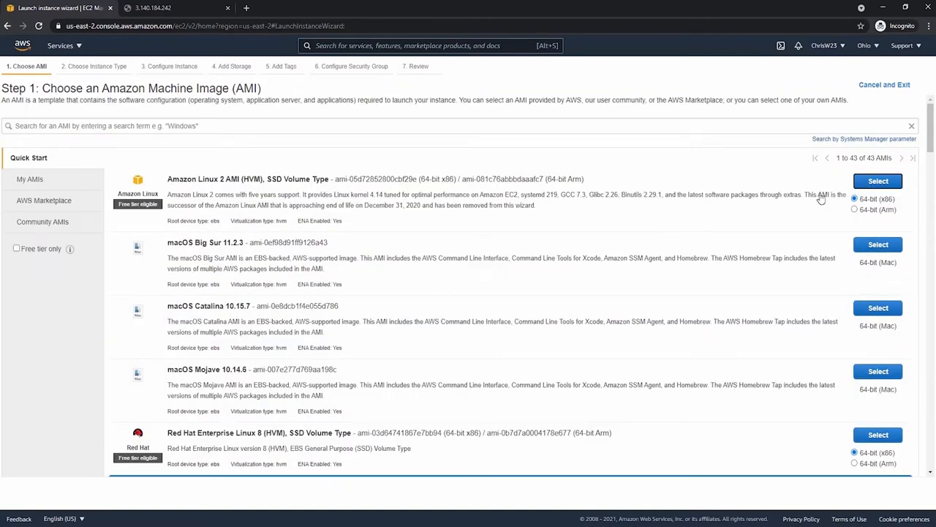
pyautogui.click(878, 181)
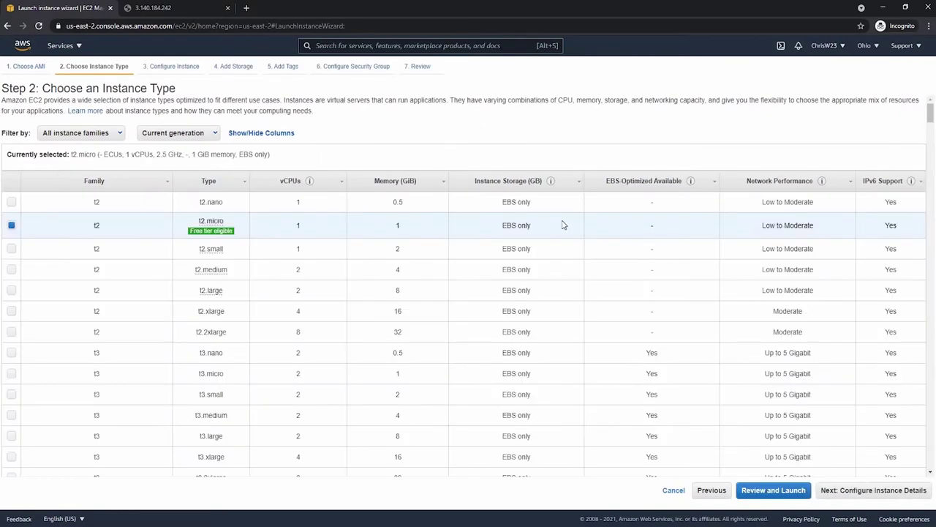
pyautogui.moveTo(320, 240)
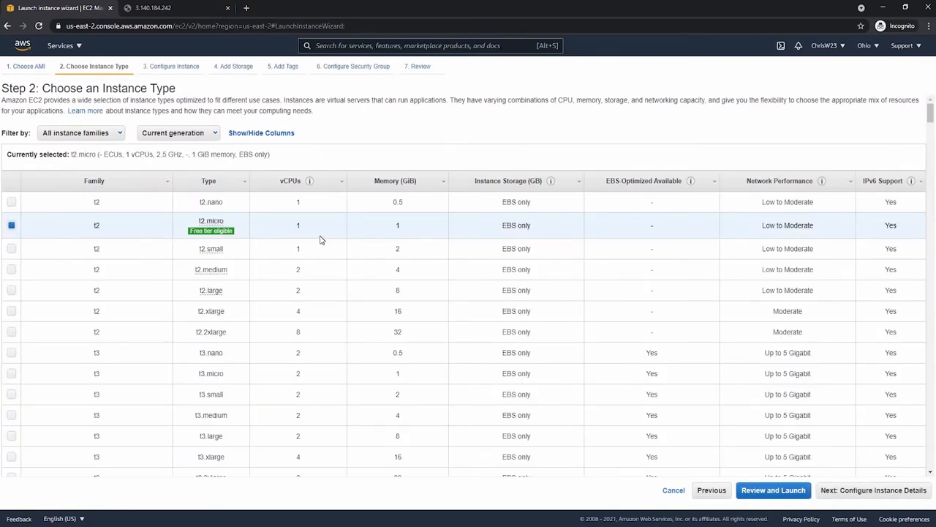
pyautogui.scroll(-3)
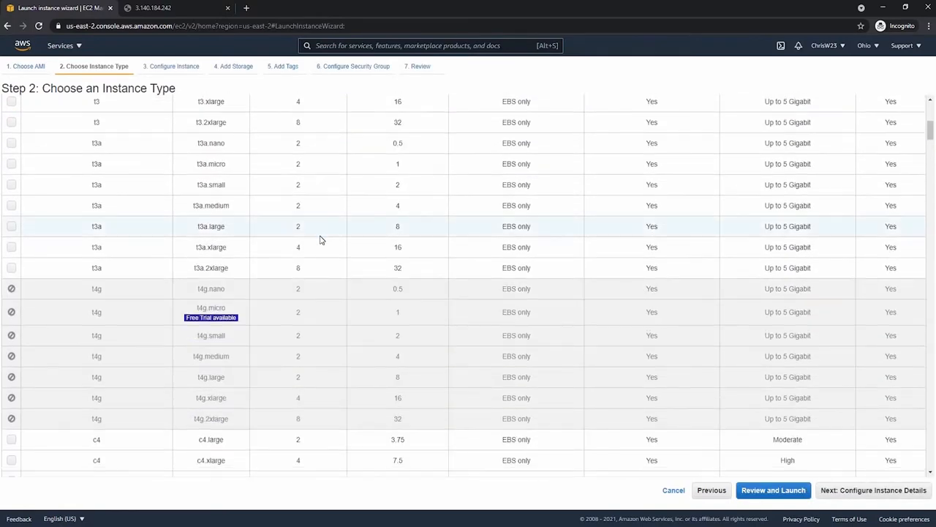
pyautogui.scroll(3)
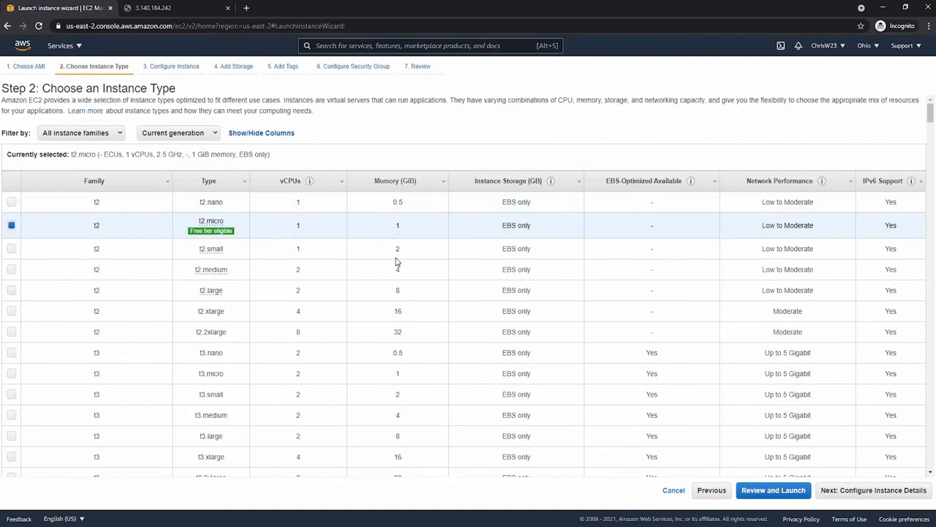
pyautogui.moveTo(191, 236)
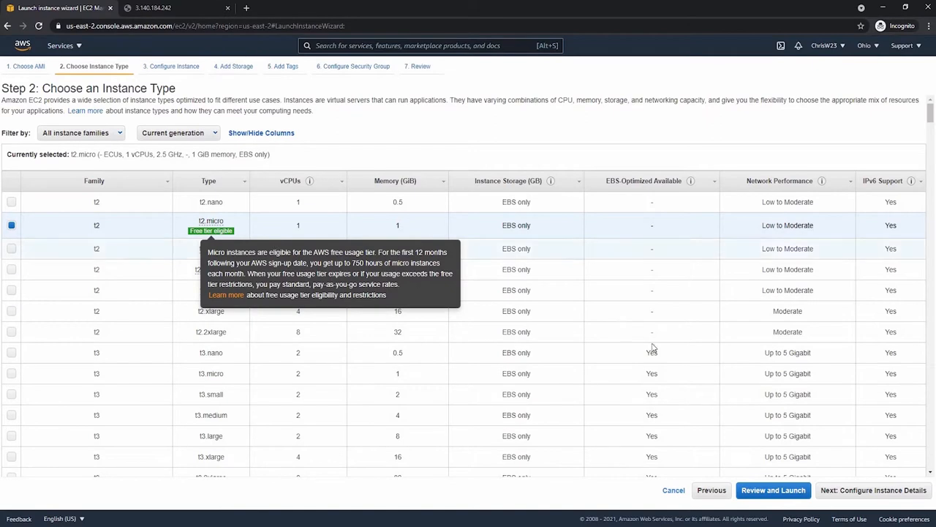
# On the instance details step, begin the user data script with #!/bin/bash
pyautogui.click(873, 490)
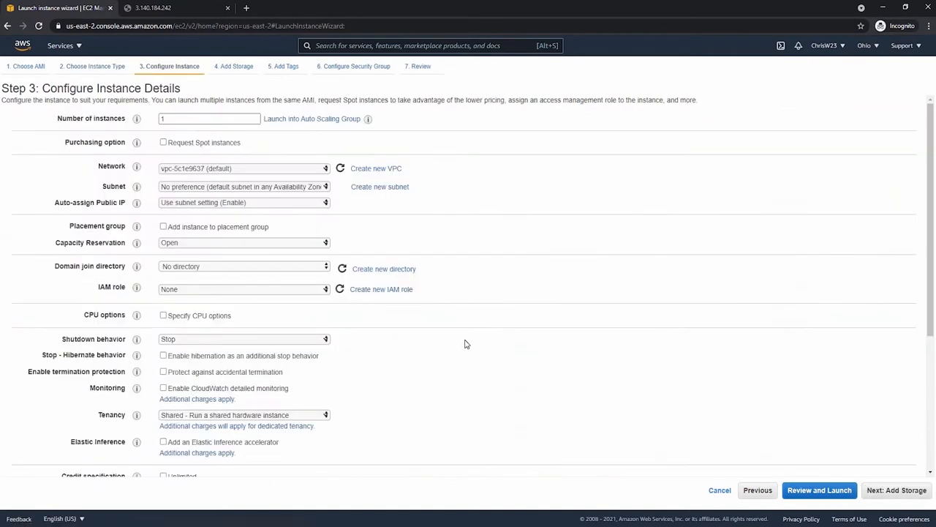
pyautogui.moveTo(291, 211)
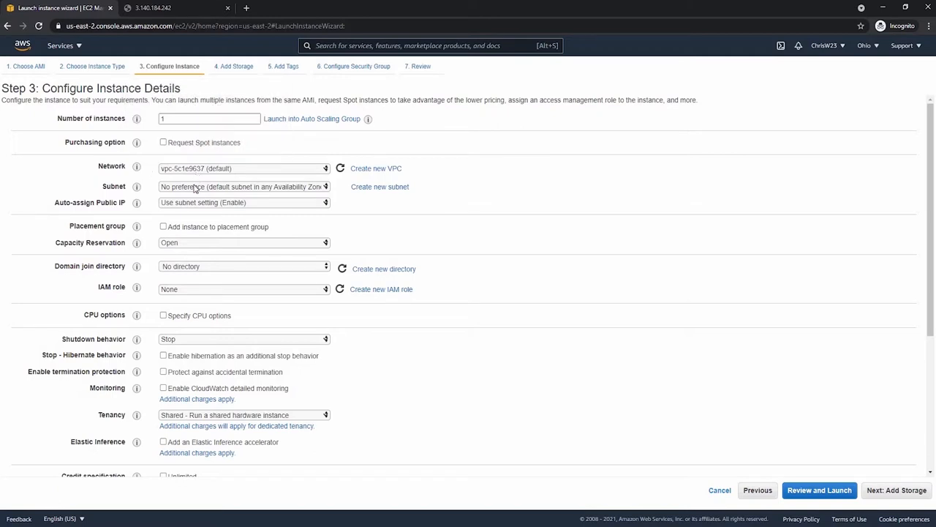
pyautogui.scroll(-3)
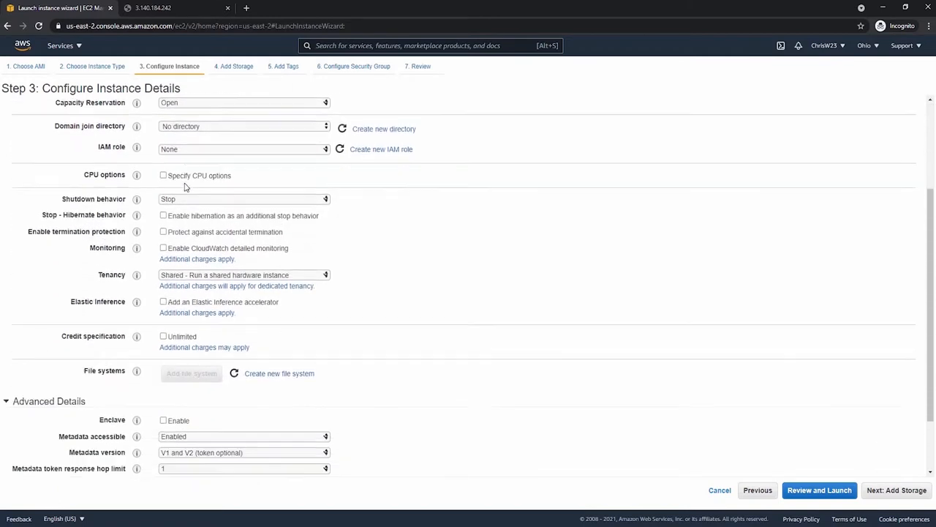
pyautogui.scroll(-3)
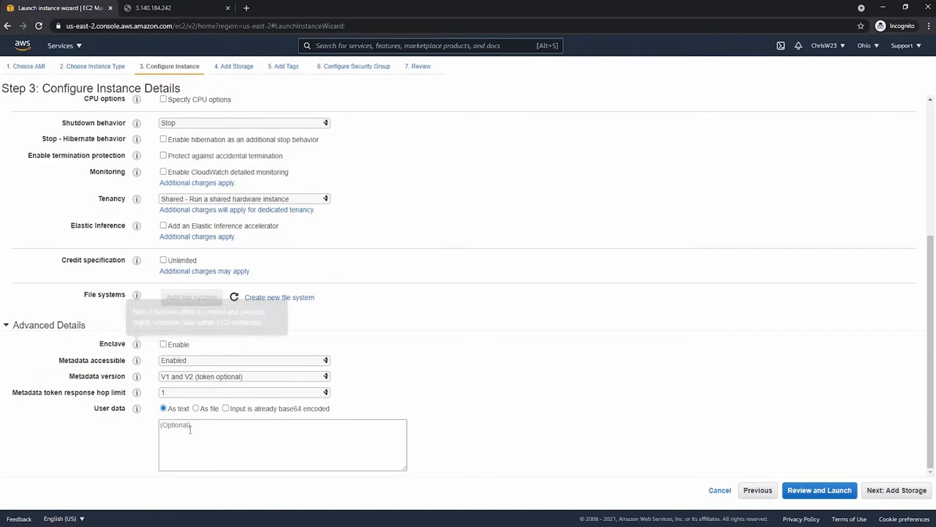
pyautogui.click(227, 439)
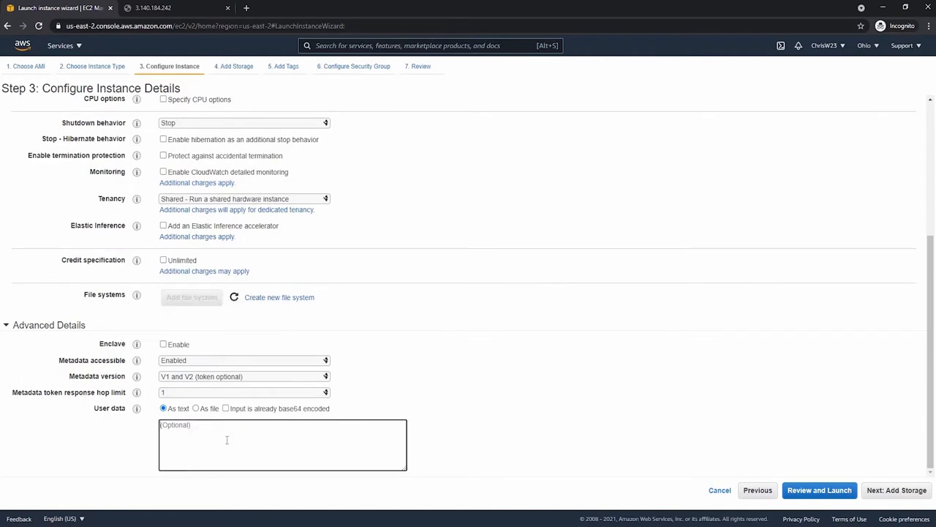
pyautogui.write('#!')
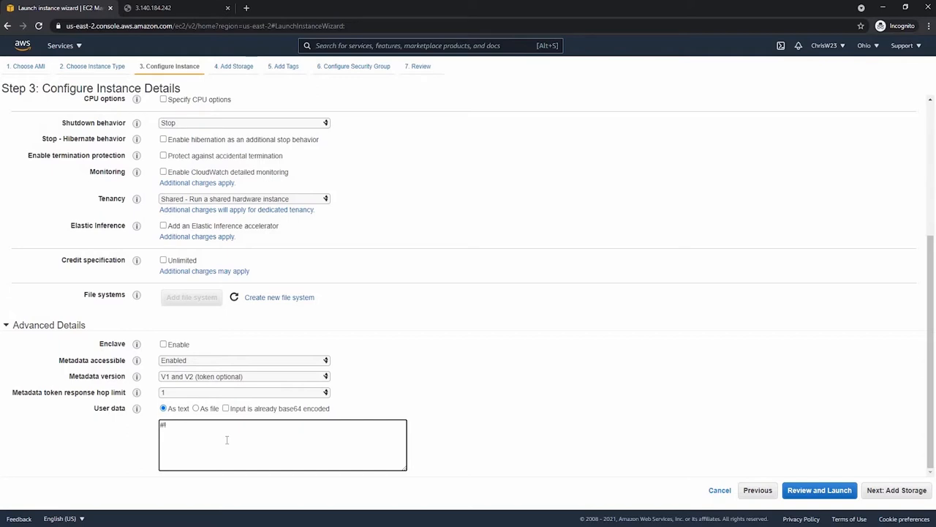
pyautogui.write('/bin/')
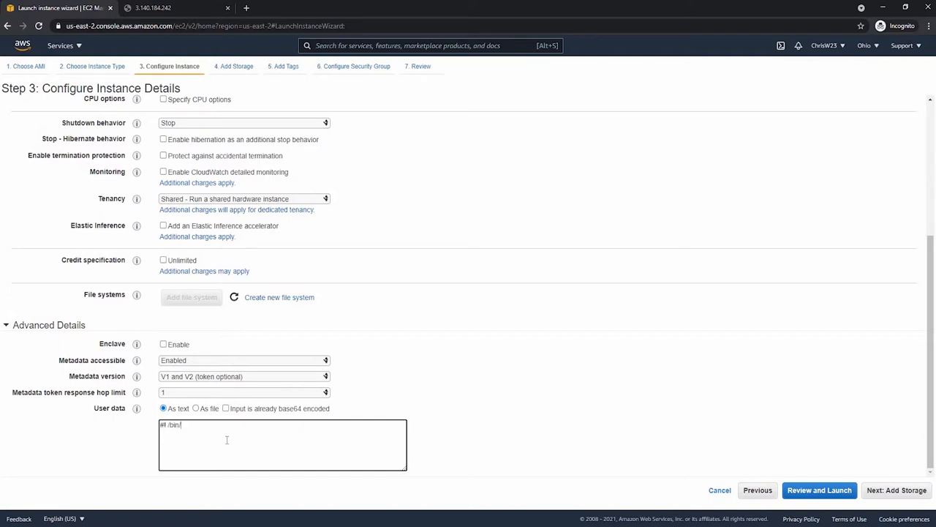
pyautogui.write('bash')
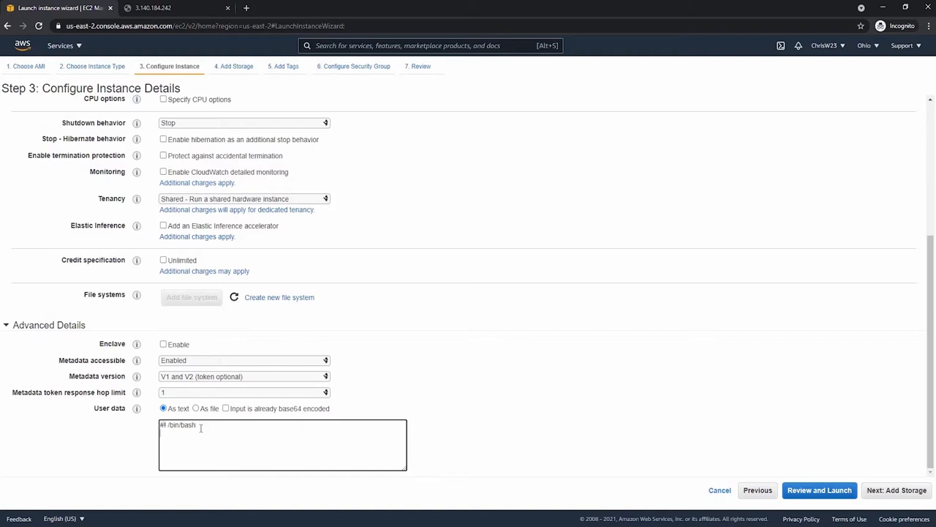
pyautogui.moveTo(471, 384)
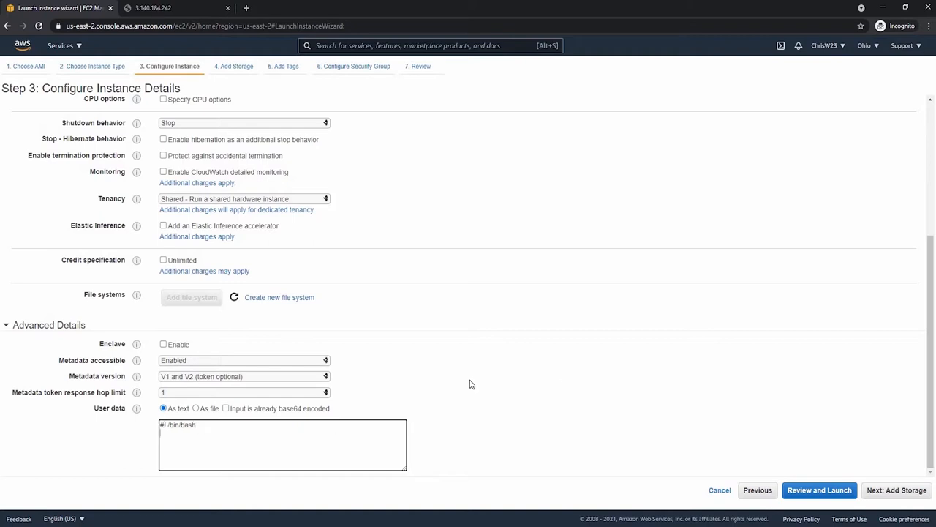
pyautogui.moveTo(575, 468)
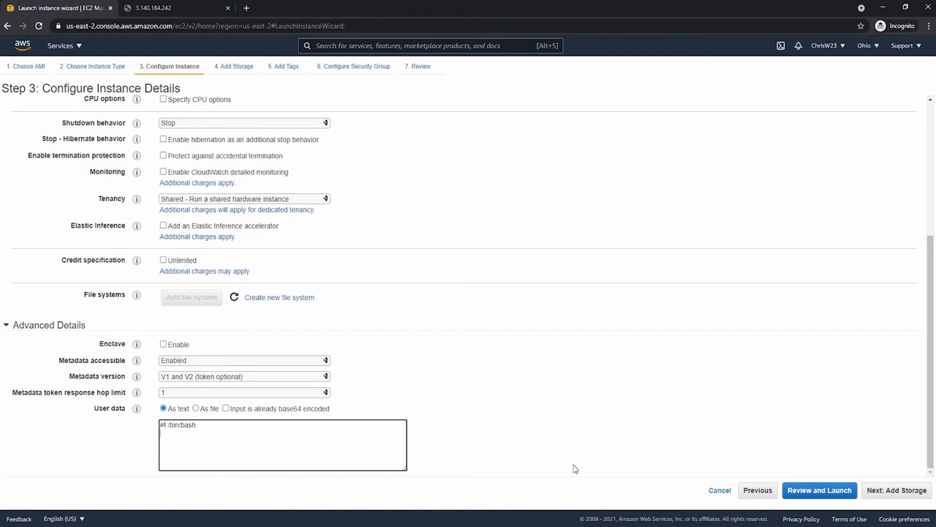
pyautogui.click(331, 442)
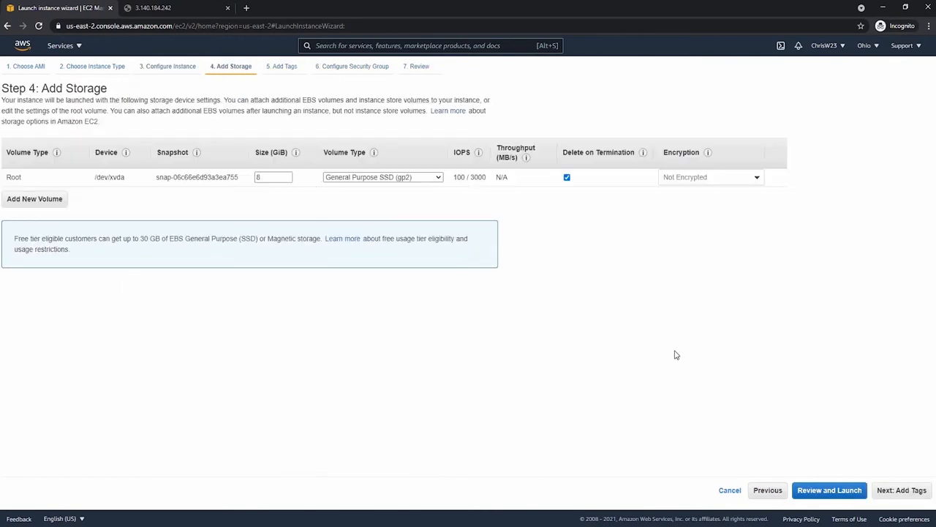
pyautogui.moveTo(184, 217)
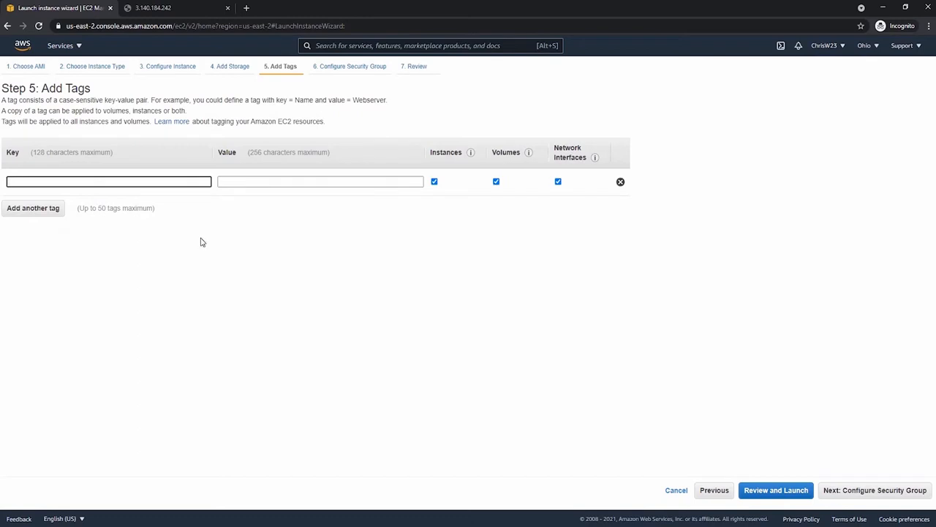
# Add a Name tag with the value DemoEC2cc4k
pyautogui.write('Name')
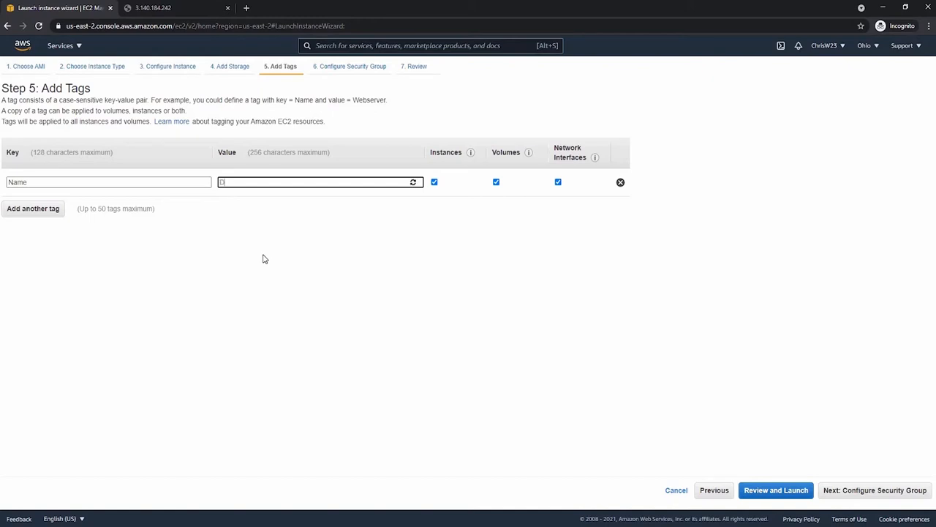
pyautogui.write('Demo')
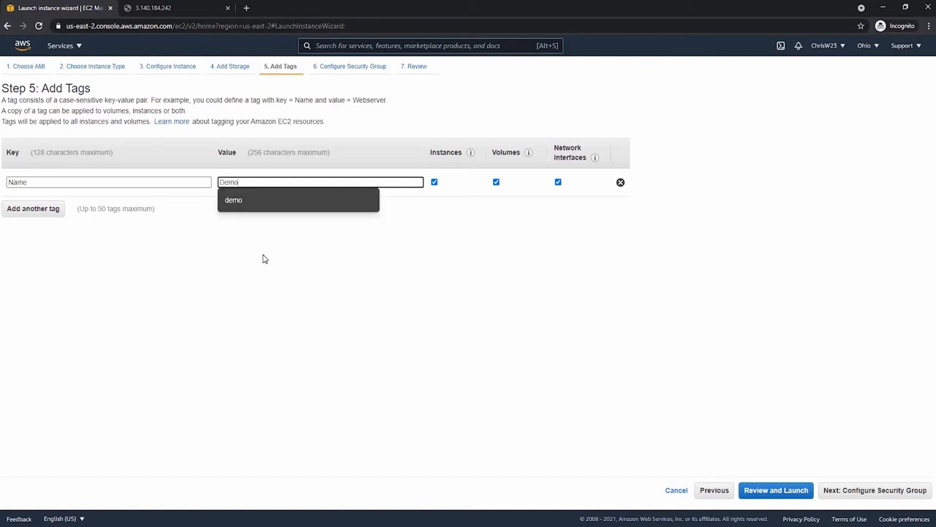
pyautogui.write('EC')
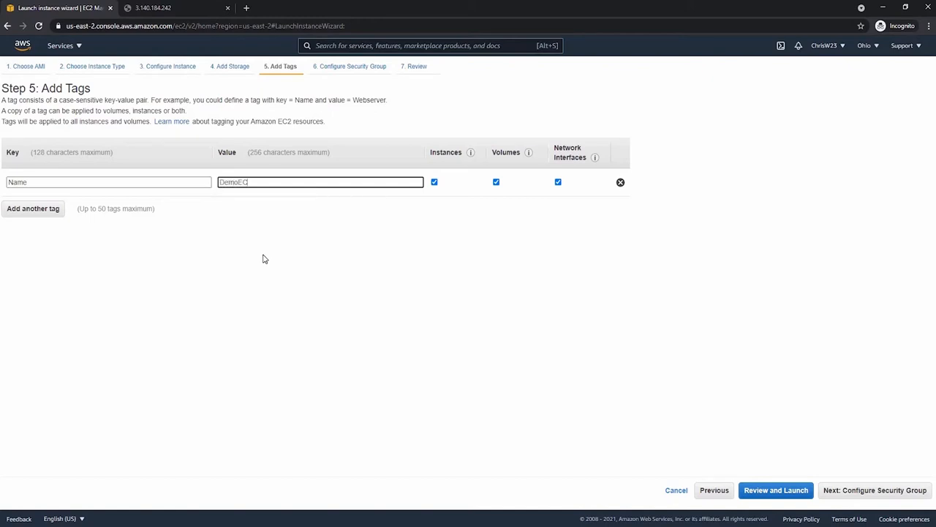
pyautogui.write('2d')
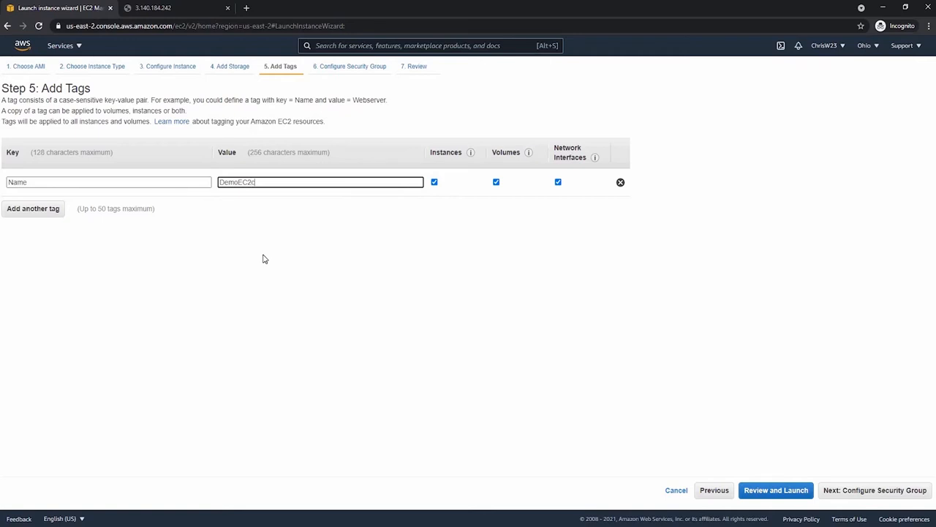
pyautogui.write('c4k')
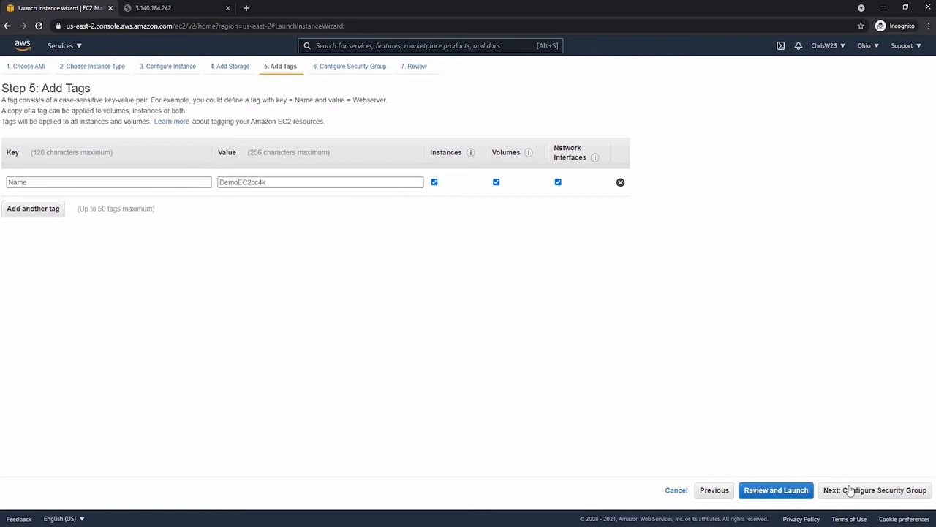
# On the security group step, add an inbound HTTP rule for port 80
pyautogui.click(875, 490)
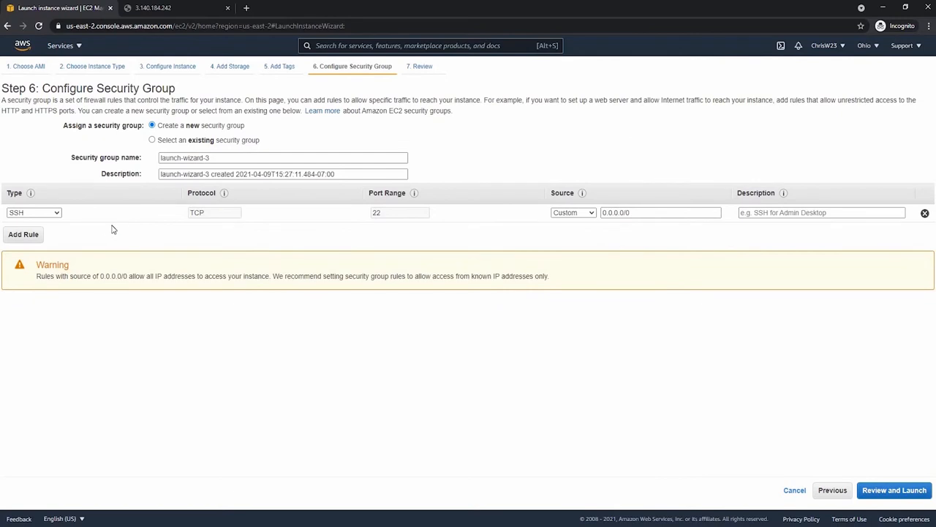
pyautogui.moveTo(58, 237)
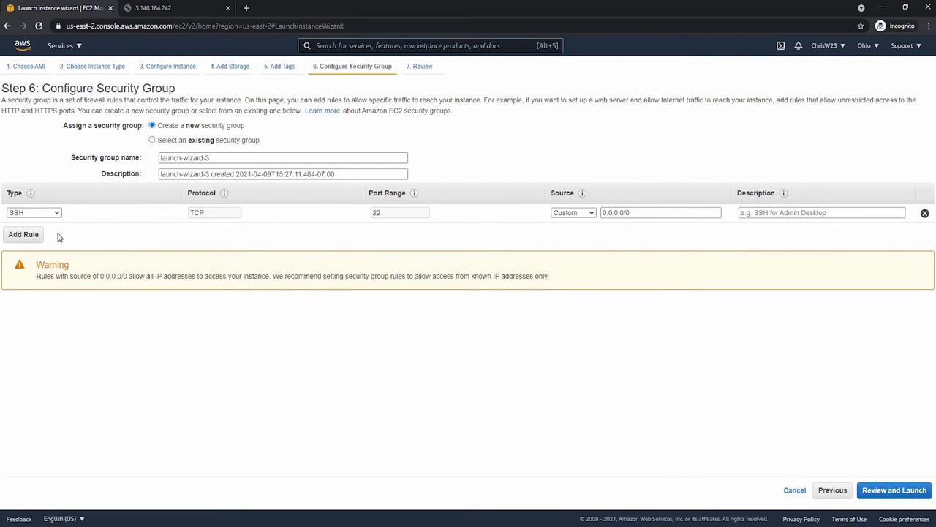
pyautogui.click(23, 234)
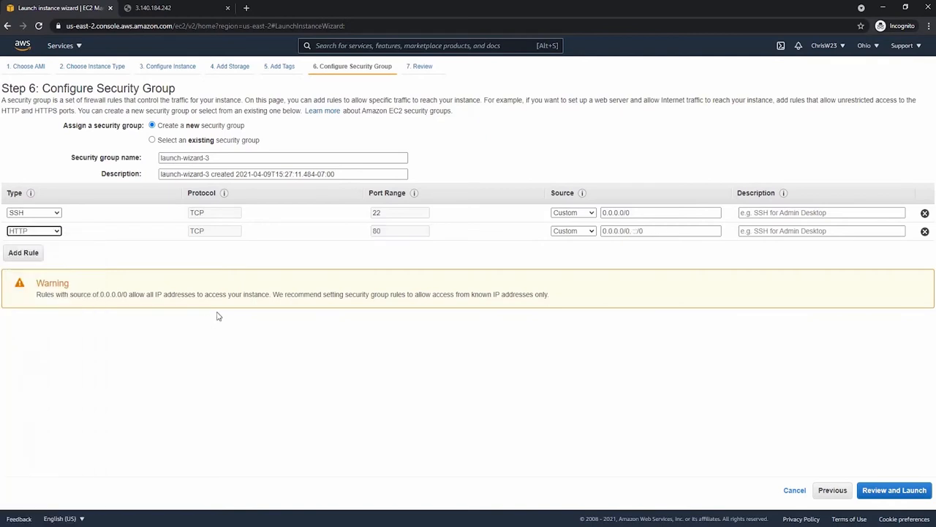
pyautogui.moveTo(530, 249)
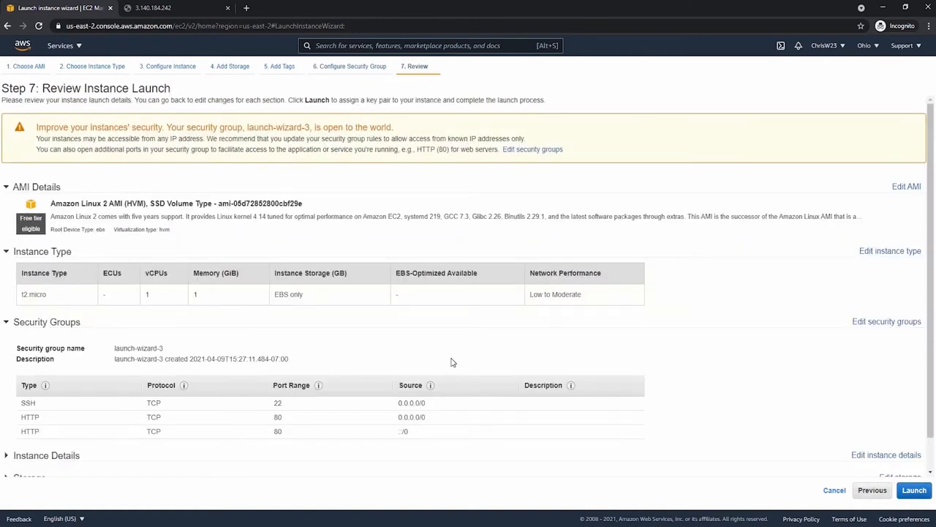
# Create and download the cc4kKeyPair key pair, then launch the instance
pyautogui.scroll(-3)
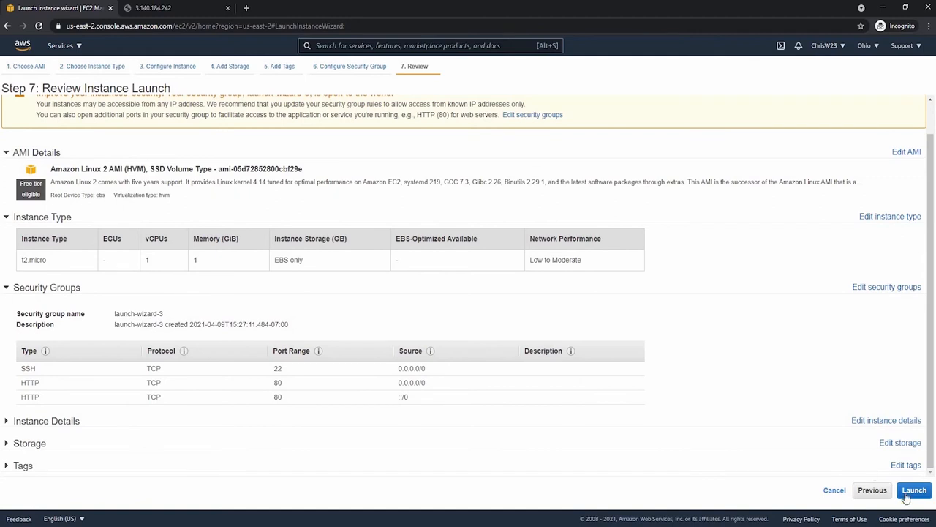
pyautogui.click(914, 490)
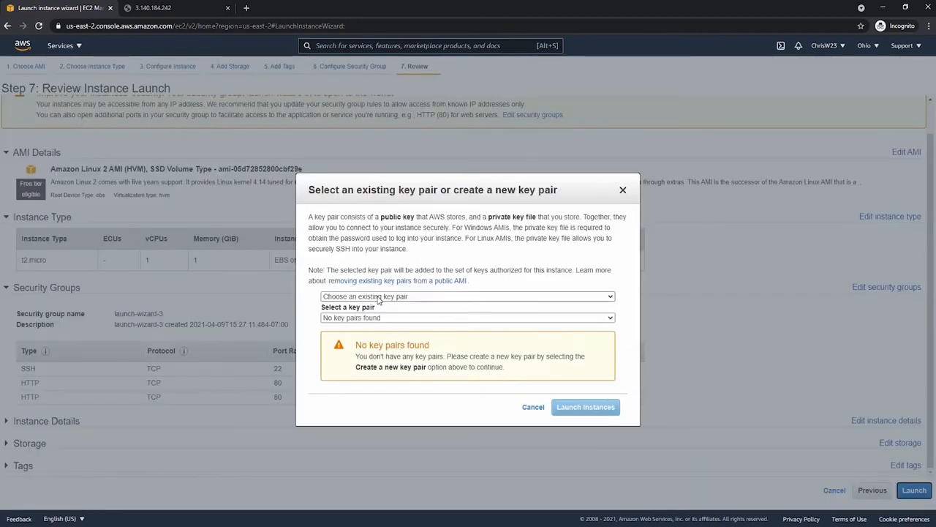
pyautogui.click(466, 297)
pyautogui.write('cc4kKeyPair')
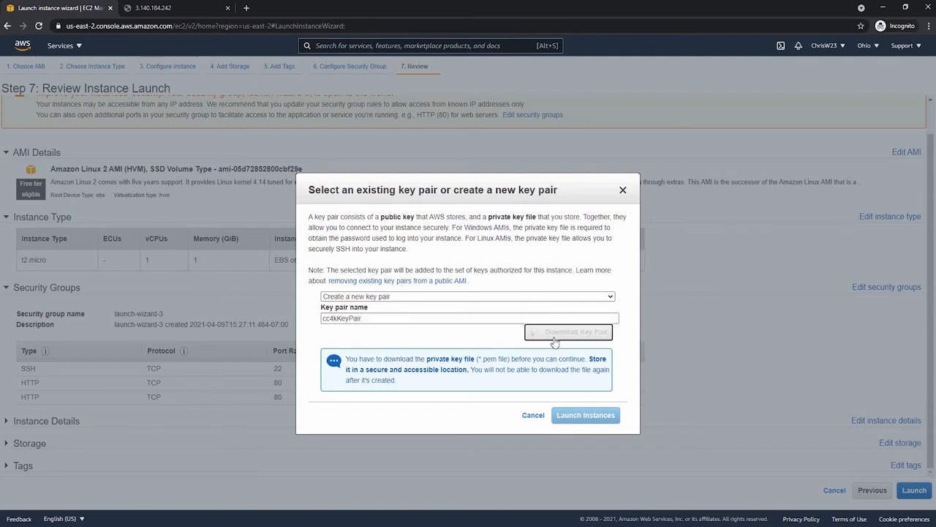
pyautogui.click(576, 331)
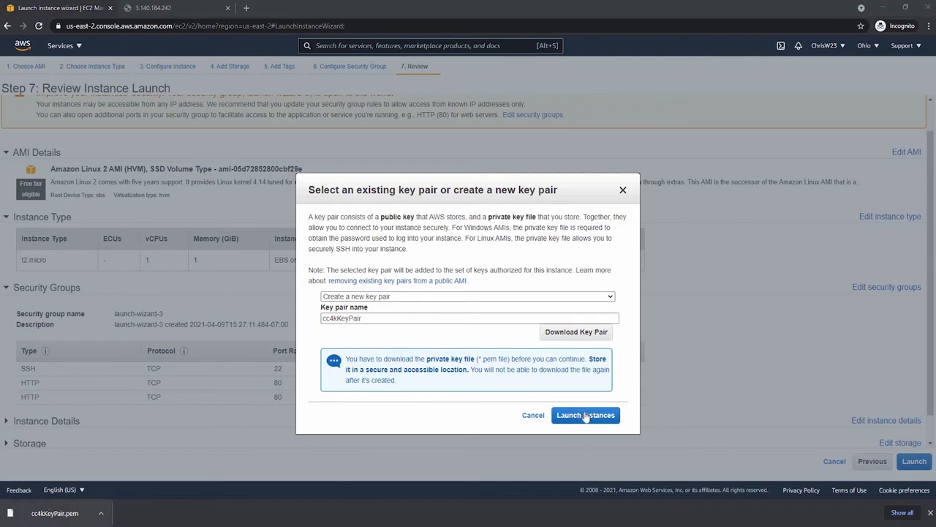
pyautogui.click(585, 415)
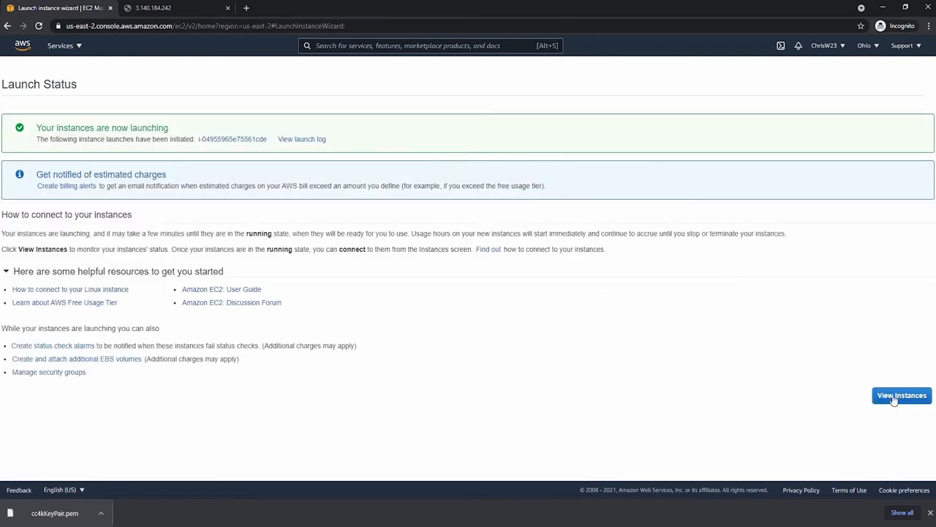
# Open DemoEC2cc4k's details, refresh to confirm it is a running t2.micro, and copy its public IPv4
pyautogui.click(901, 395)
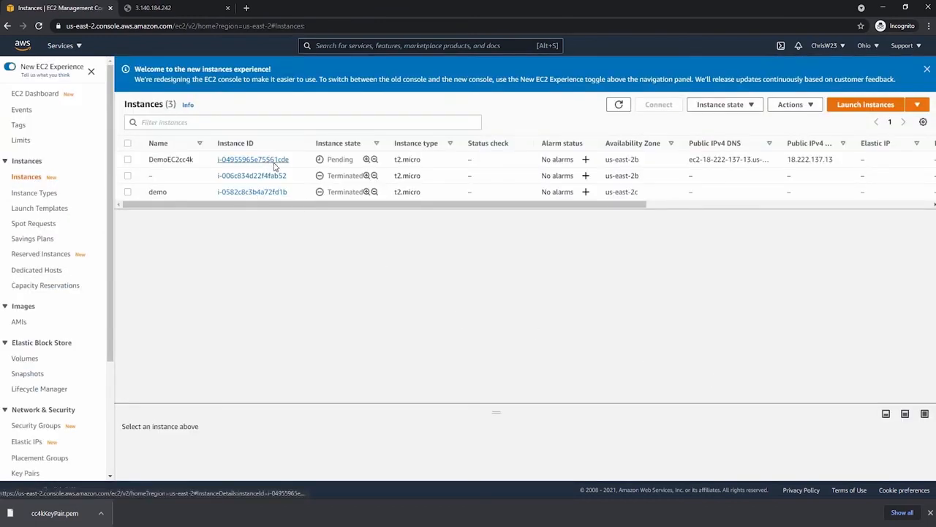
pyautogui.click(252, 159)
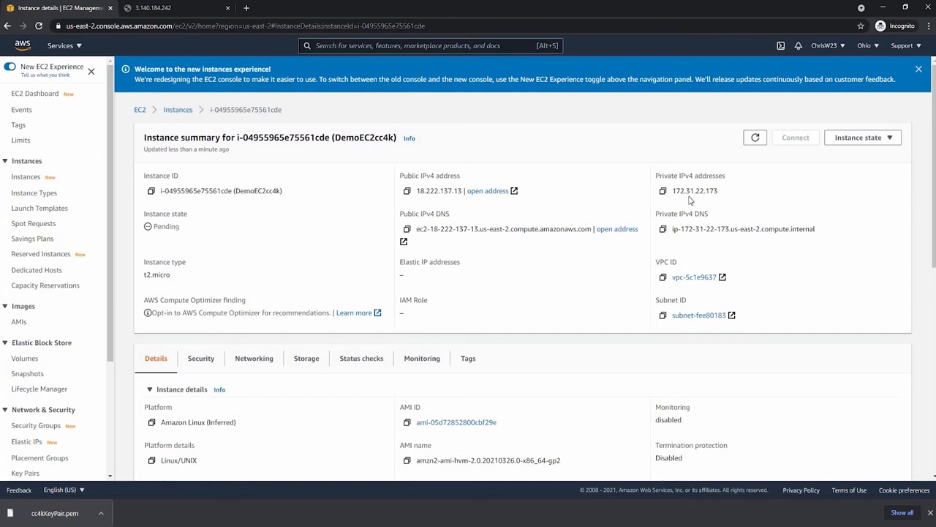
pyautogui.moveTo(171, 282)
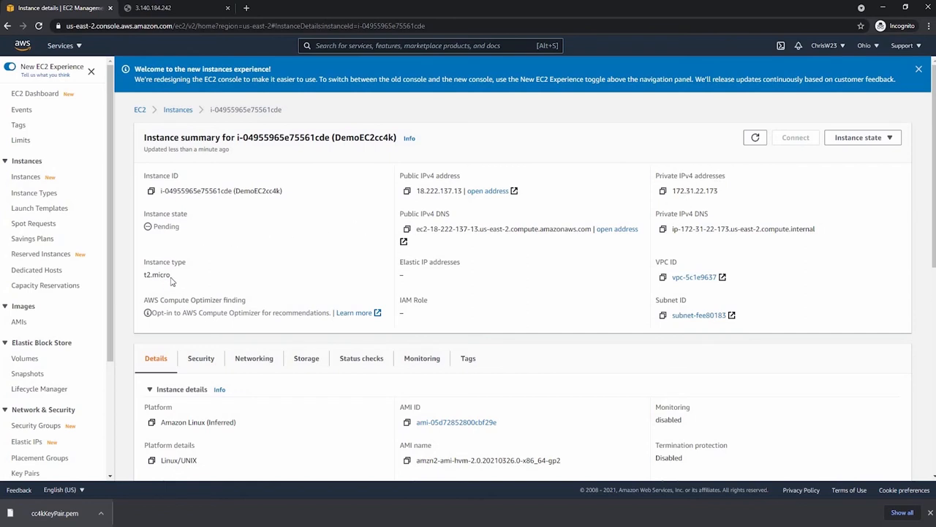
pyautogui.doubleClick(157, 274)
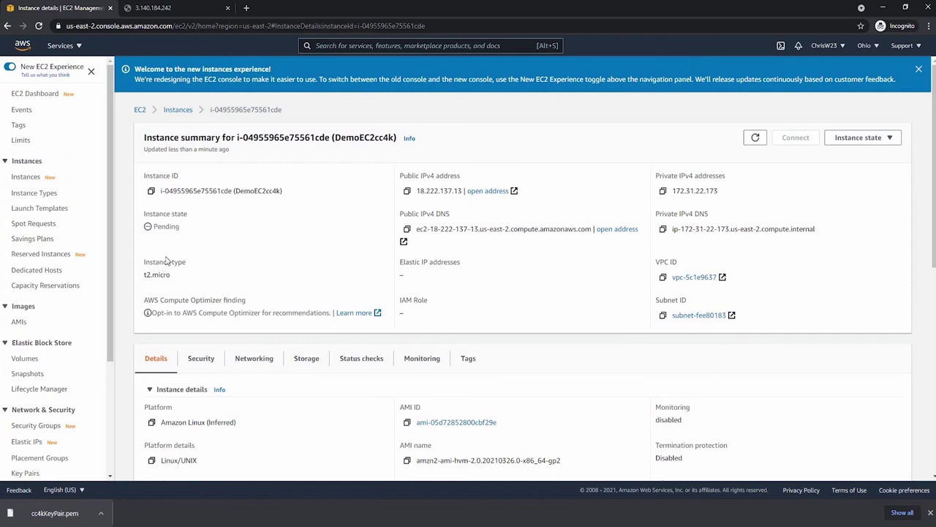
pyautogui.doubleClick(166, 226)
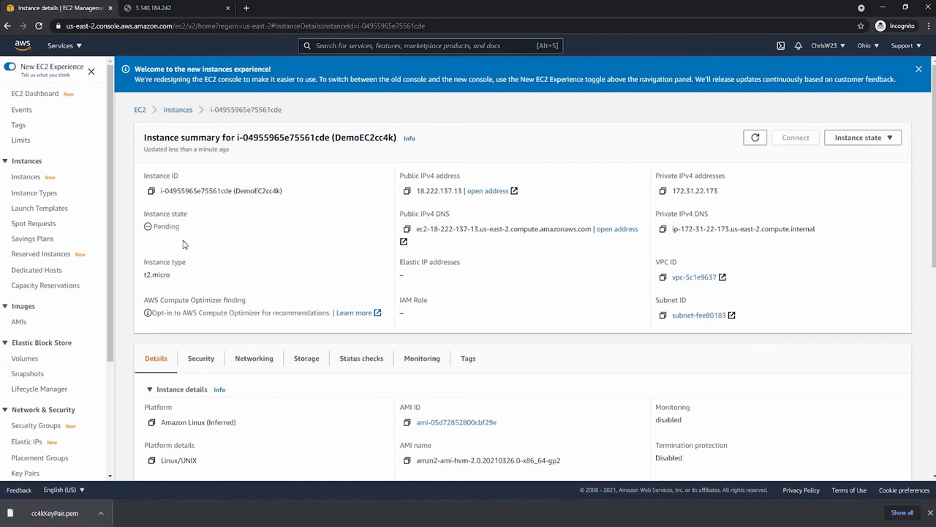
pyautogui.click(918, 69)
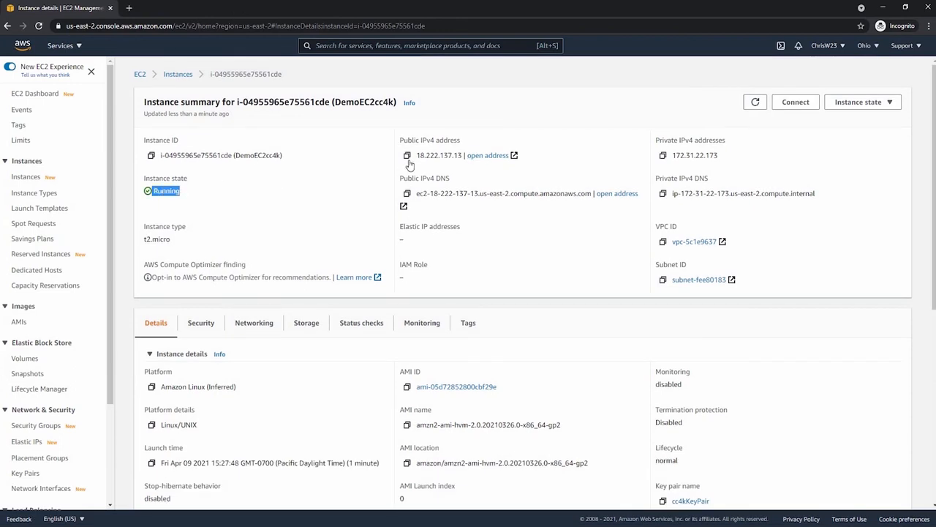
pyautogui.click(487, 155)
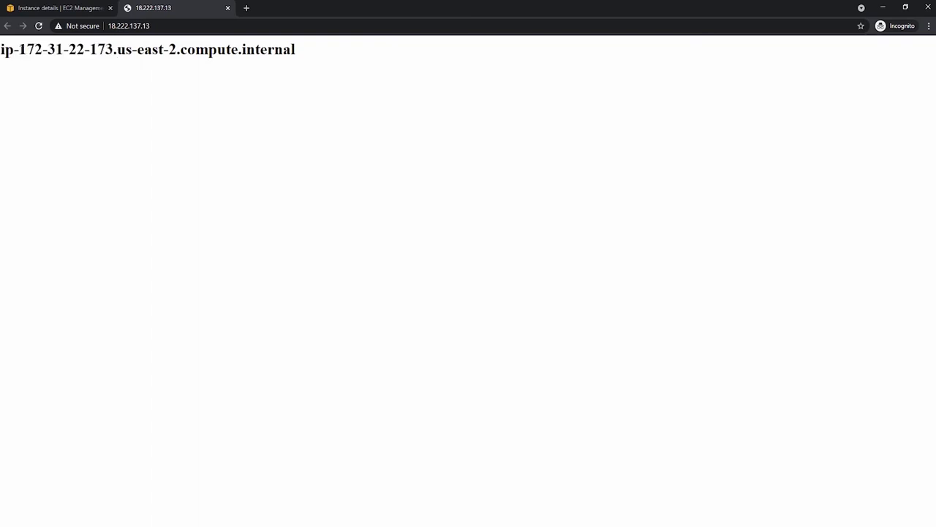
pyautogui.doubleClick(64, 49)
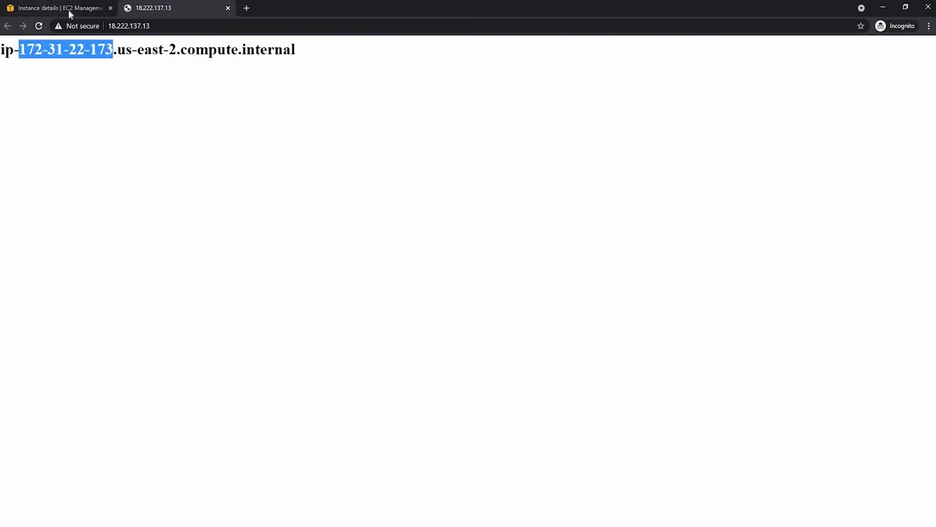
pyautogui.click(58, 8)
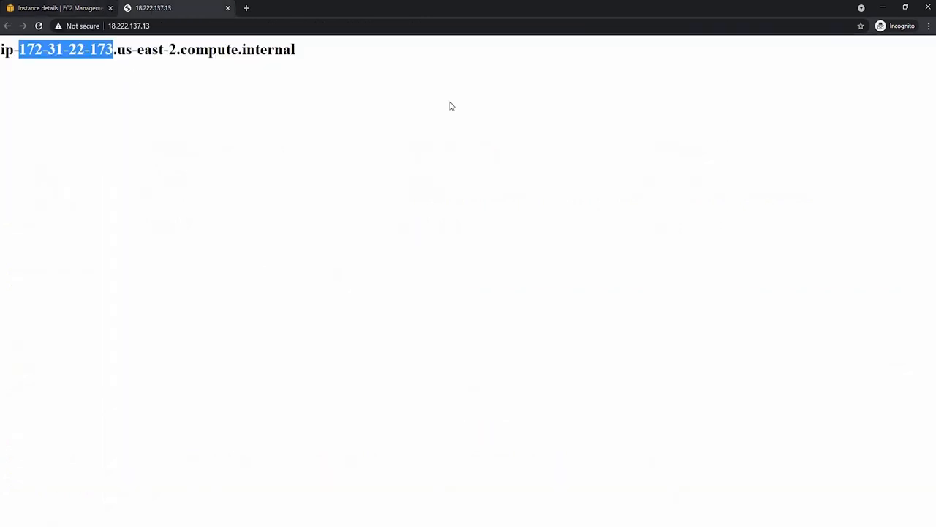
pyautogui.click(59, 8)
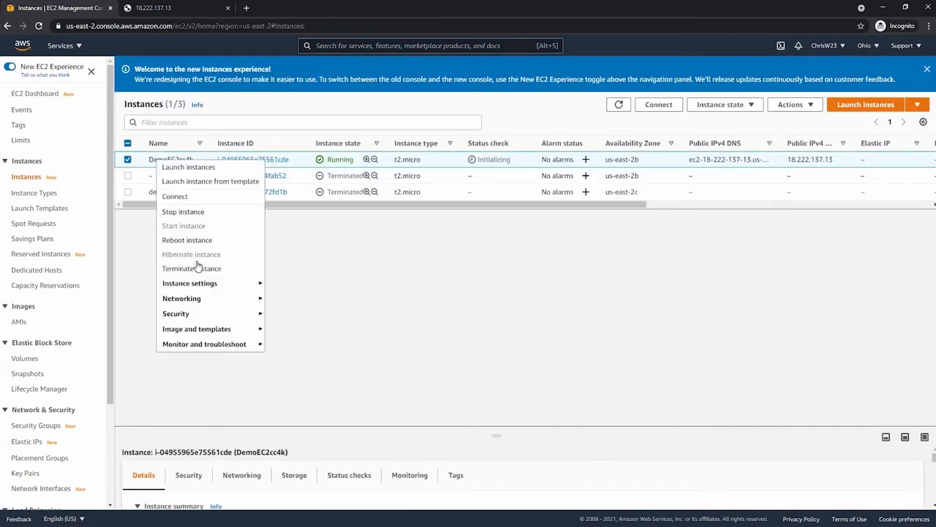
# Choose Terminate instance for DemoEC2cc4k and confirm the termination
pyautogui.click(191, 268)
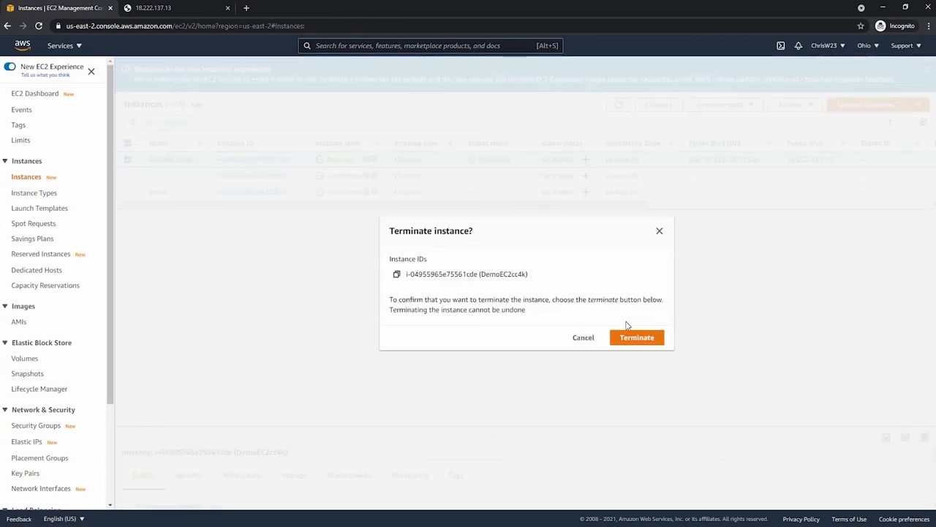
pyautogui.click(637, 337)
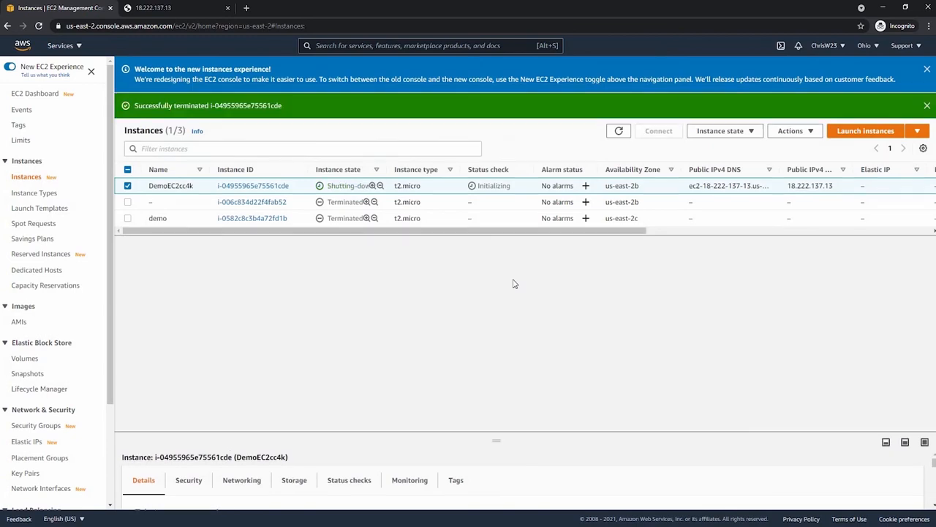